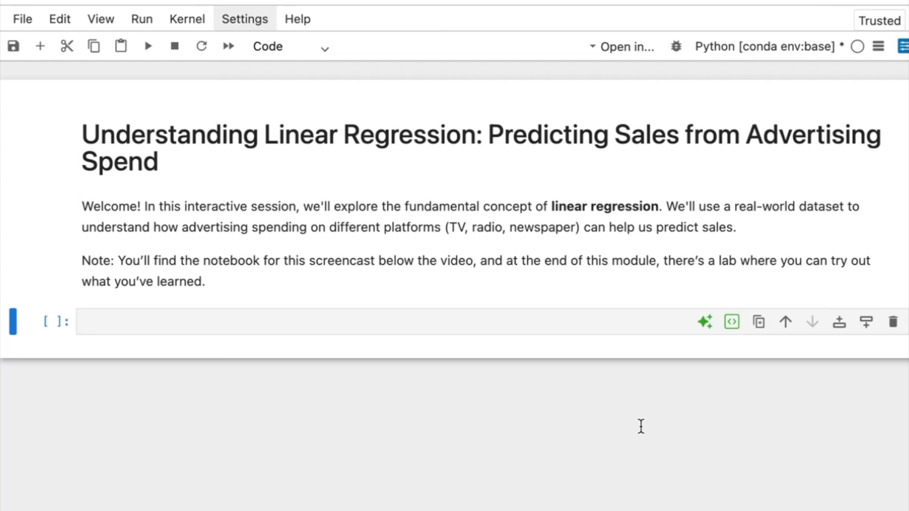
# Enter and run the plotly.express regression example, plotting study hours against test scores with a fitted line
pyautogui.moveTo(262, 133); pyautogui.dragTo(486, 134)
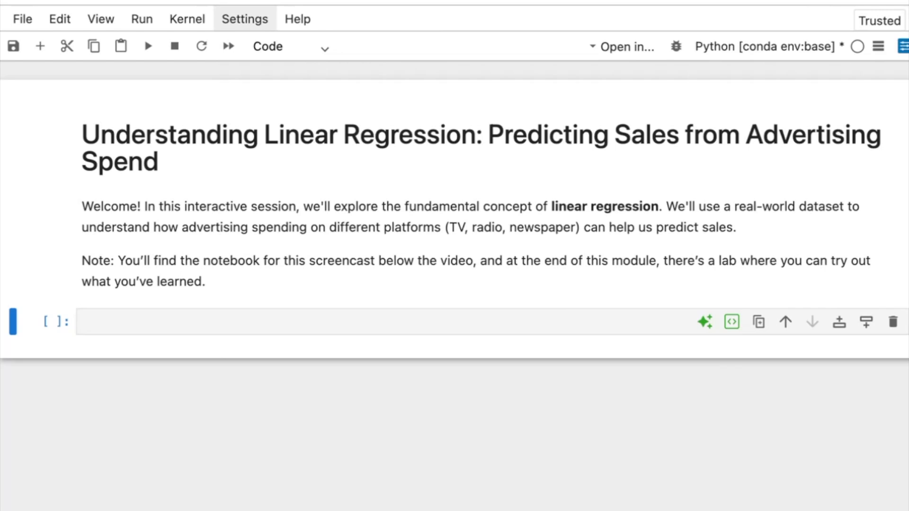
pyautogui.moveTo(118, 260); pyautogui.dragTo(310, 261)
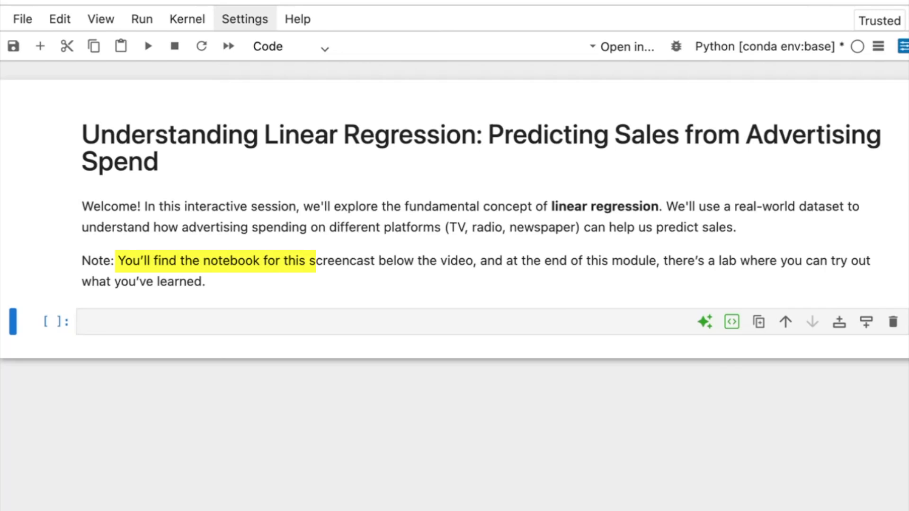
pyautogui.moveTo(312, 260); pyautogui.dragTo(739, 260)
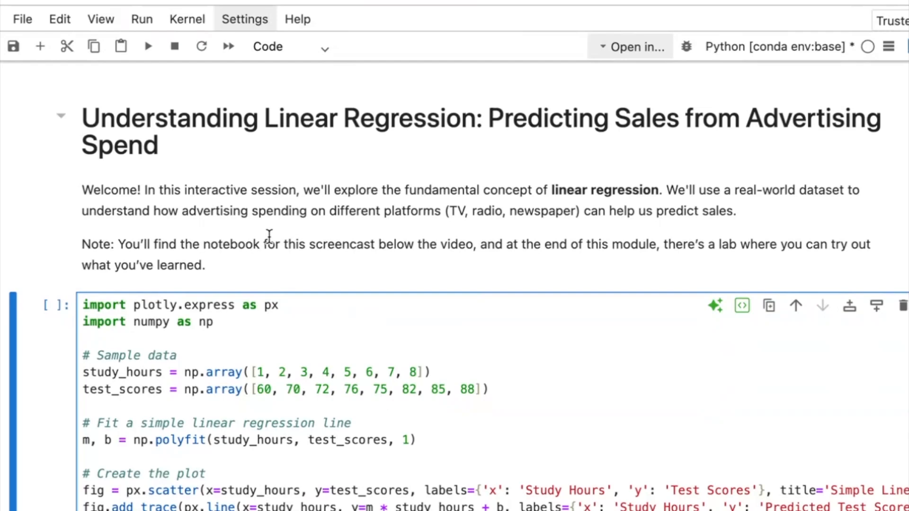
pyautogui.scroll(-3)
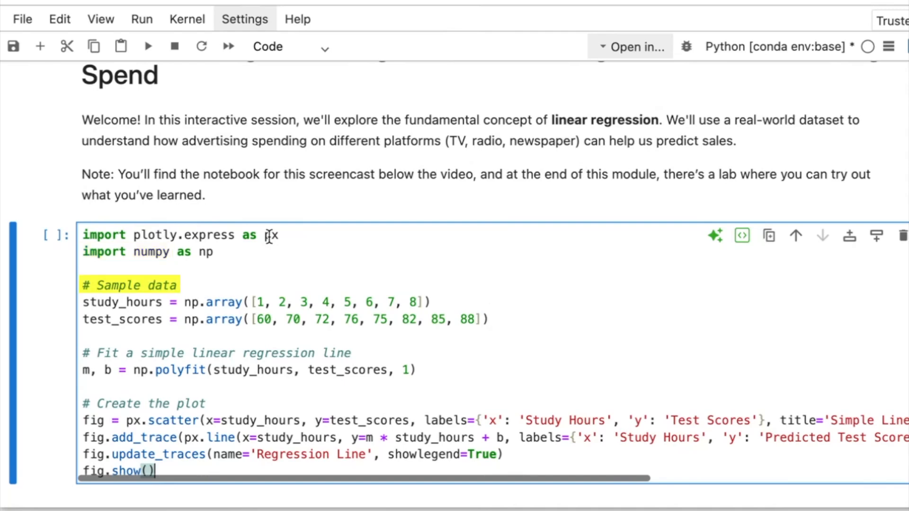
pyautogui.doubleClick(248, 353)
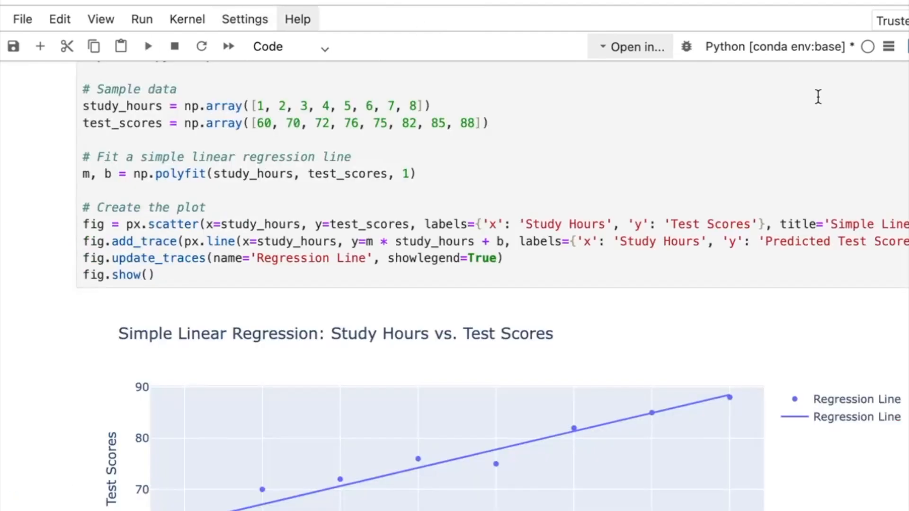
pyautogui.scroll(-3)
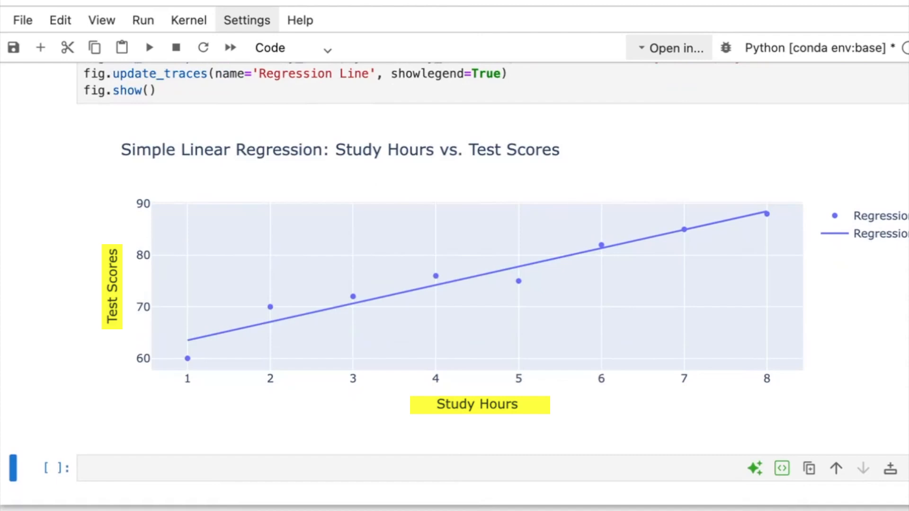
pyautogui.click(600, 244)
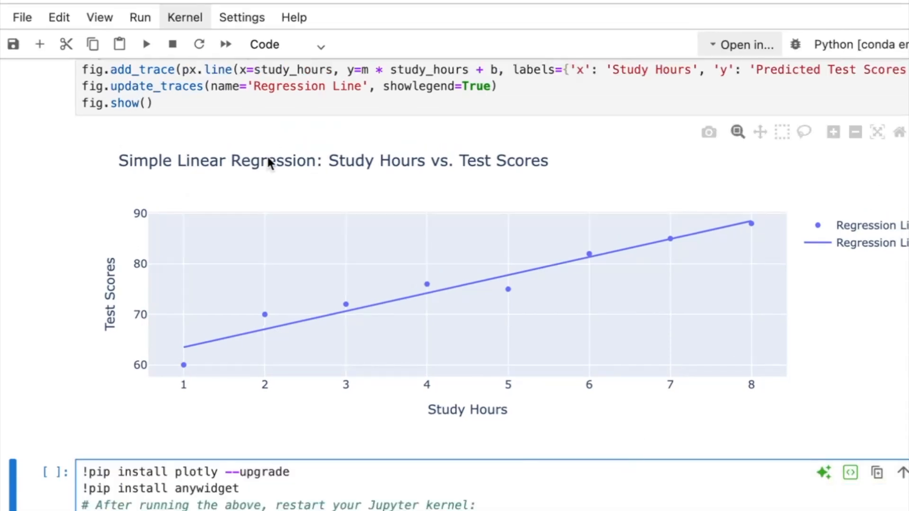
# Run the plotly and anywidget pip installs, then confirm restarting the kernel
pyautogui.scroll(-3)
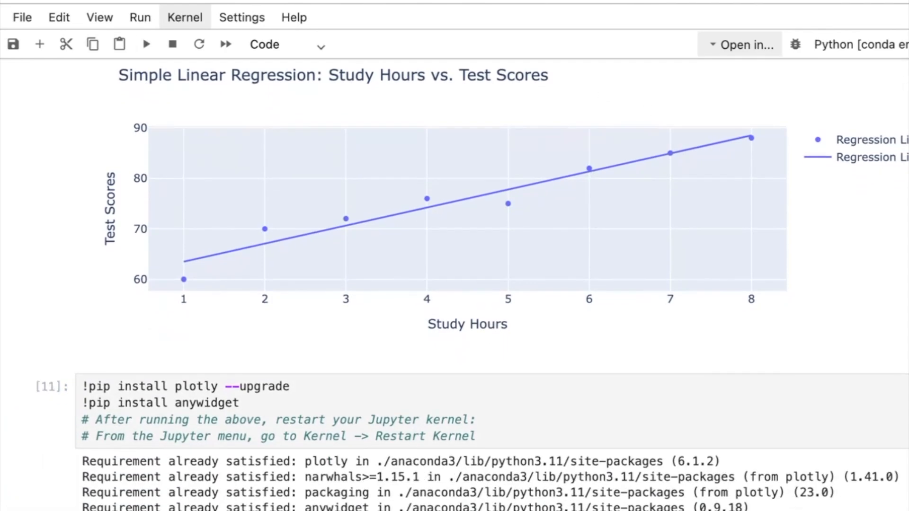
pyautogui.scroll(-3)
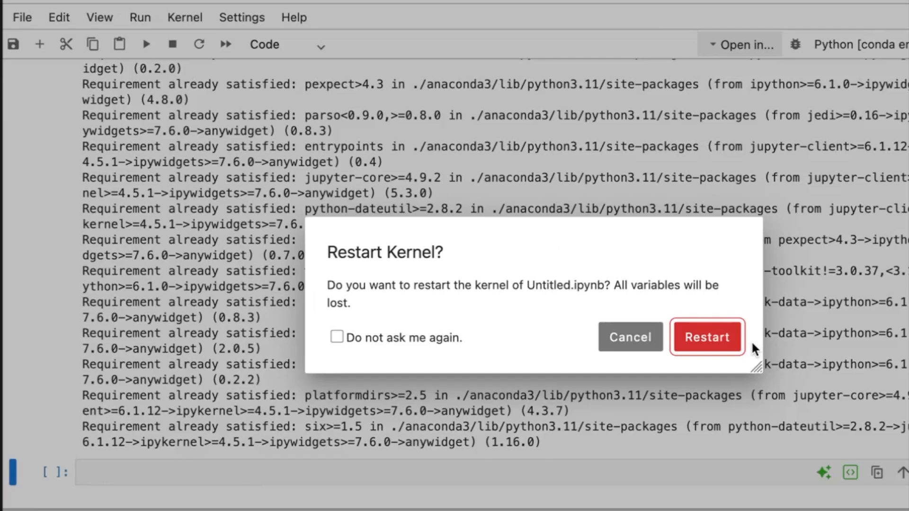
pyautogui.click(707, 337)
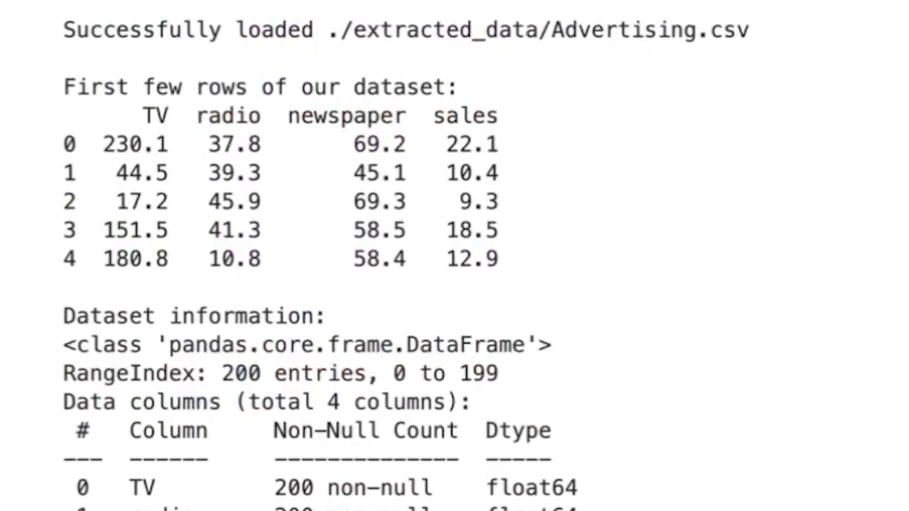
# Run the cell loading Advertising.csv, printing head(), info() and describe() for TV, radio, newspaper and sales
pyautogui.moveTo(128, 115); pyautogui.dragTo(316, 116)
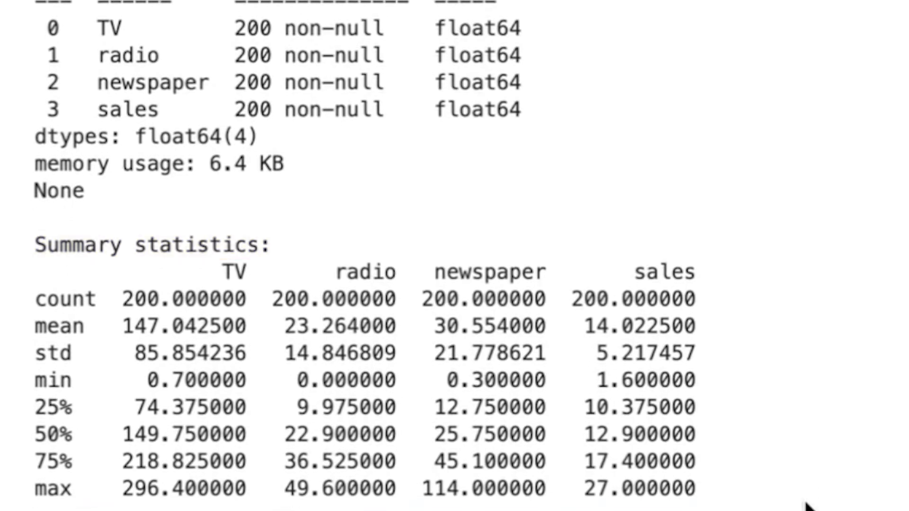
pyautogui.doubleClick(232, 272)
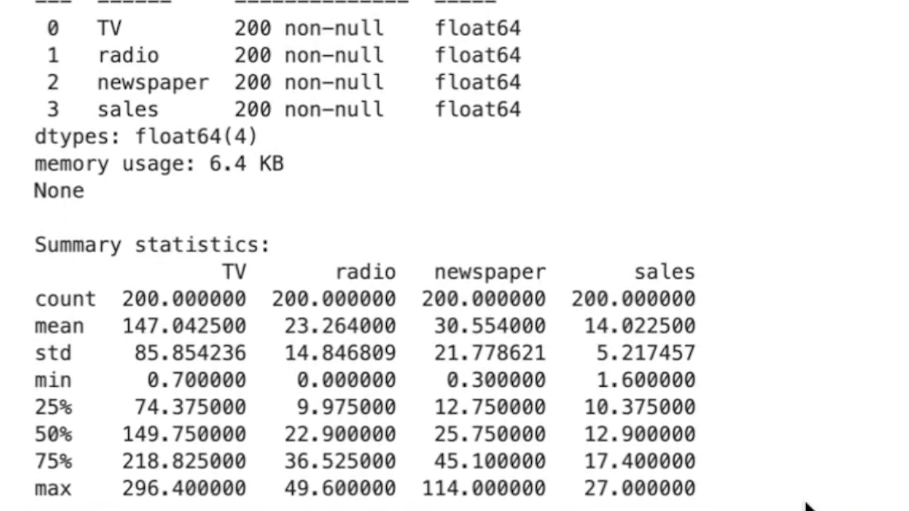
pyautogui.doubleClick(487, 326)
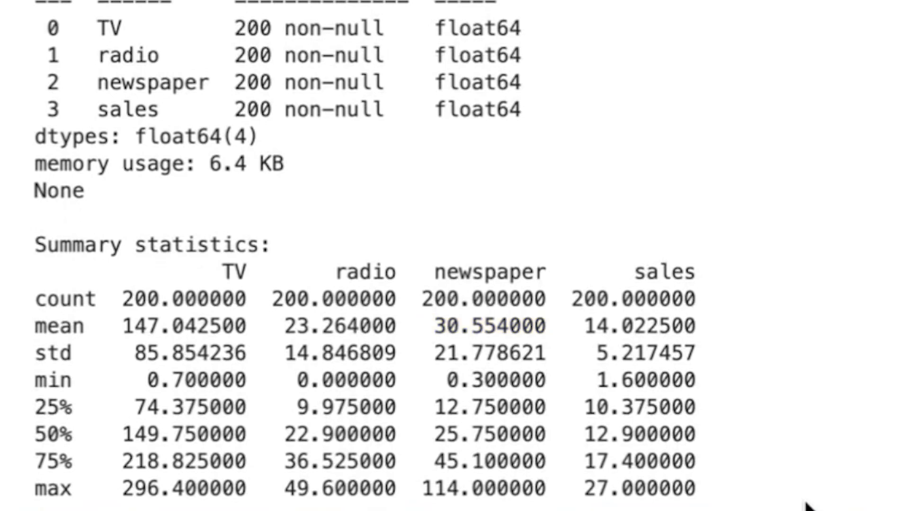
pyautogui.doubleClick(335, 326)
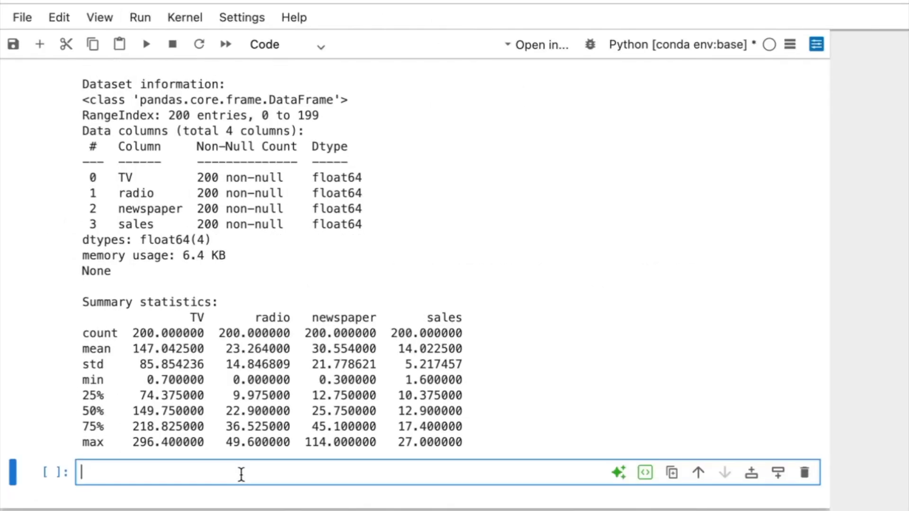
# Write and run the ipywidgets Channel dropdown cell, plotting sales vs TV with a red regression line (correlation 0.7822)
pyautogui.write('# Visualize the relationship between each advertising medium and sales')
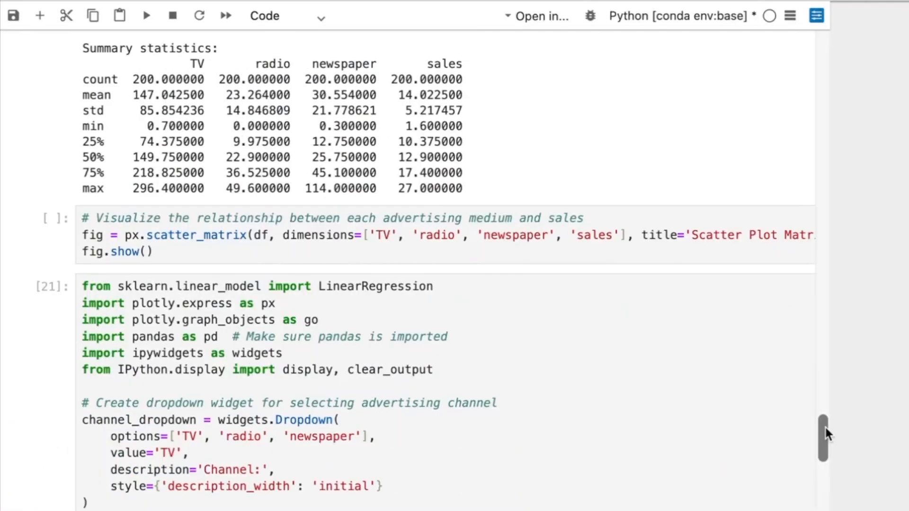
pyautogui.scroll(-3)
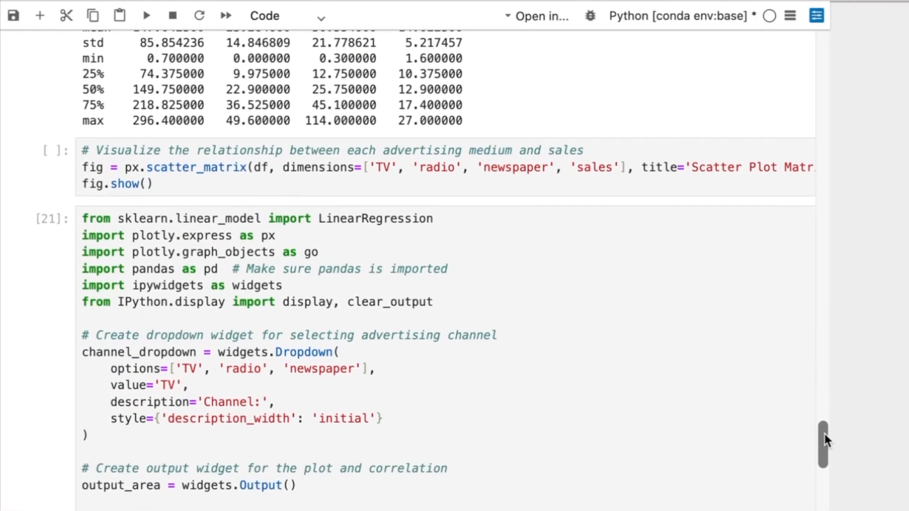
pyautogui.scroll(-3)
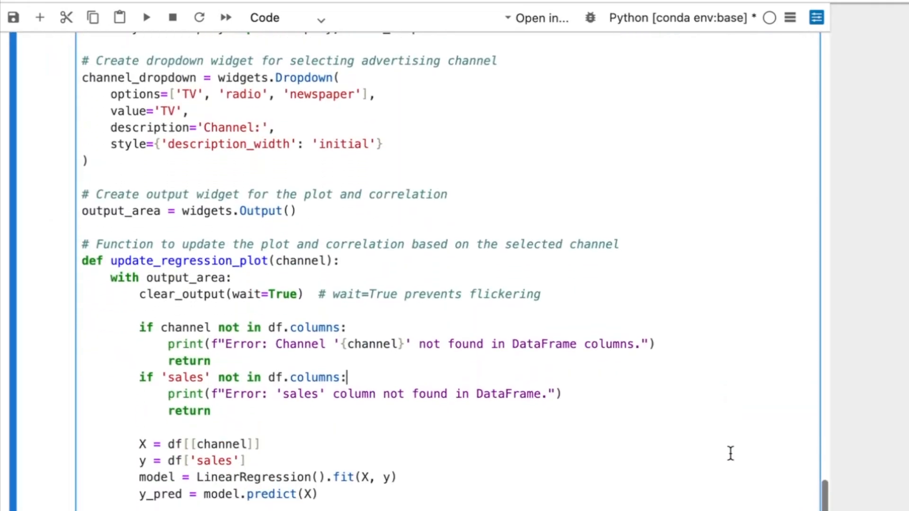
pyautogui.scroll(-3)
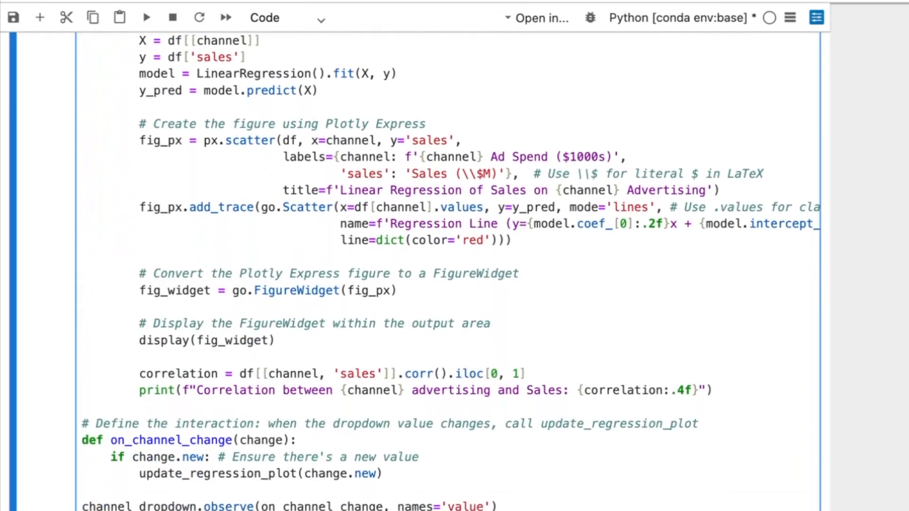
pyautogui.scroll(-3)
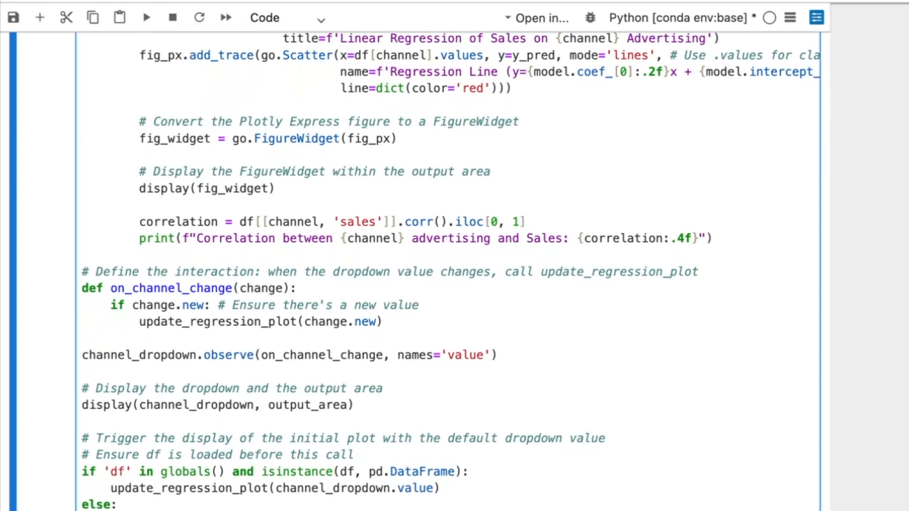
pyautogui.scroll(-3)
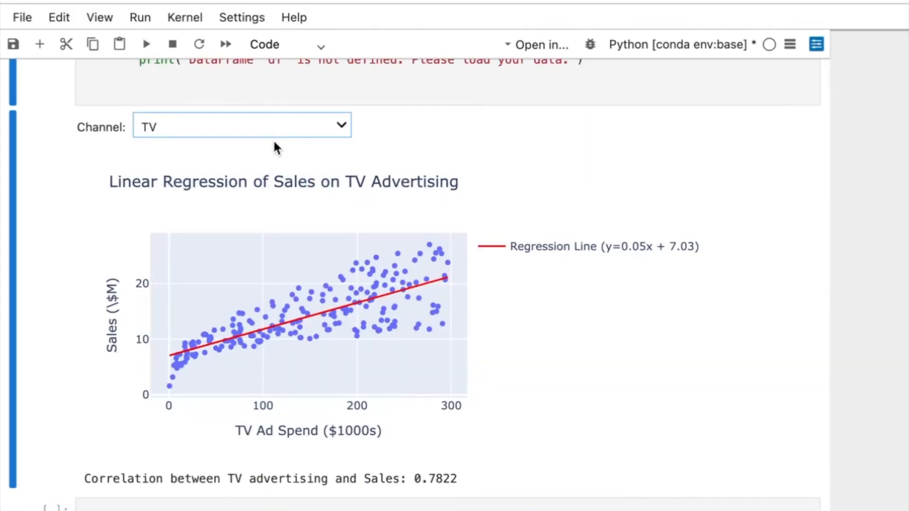
pyautogui.moveTo(276, 152)
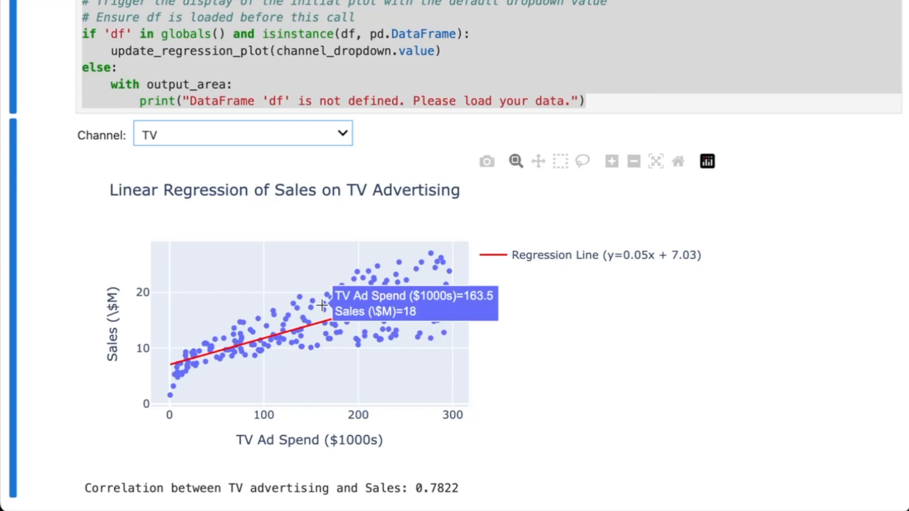
pyautogui.moveTo(229, 489); pyautogui.dragTo(464, 488)
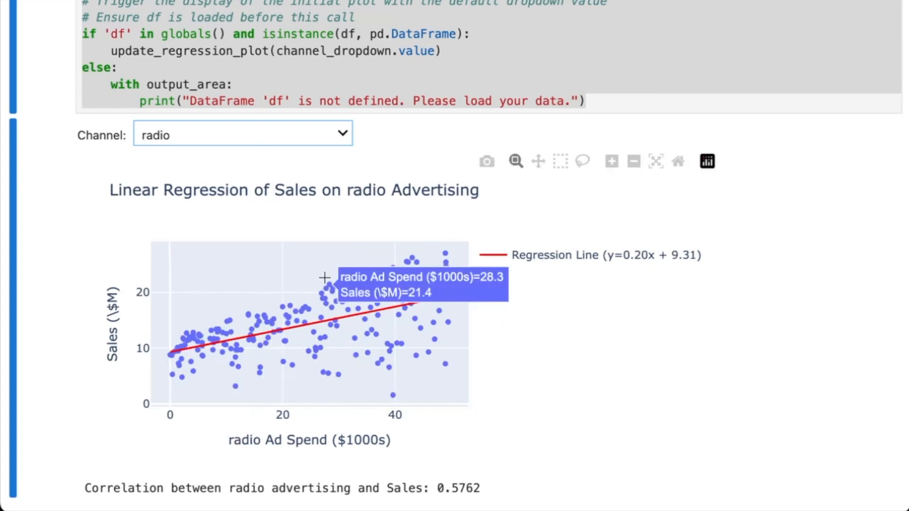
pyautogui.moveTo(368, 291)
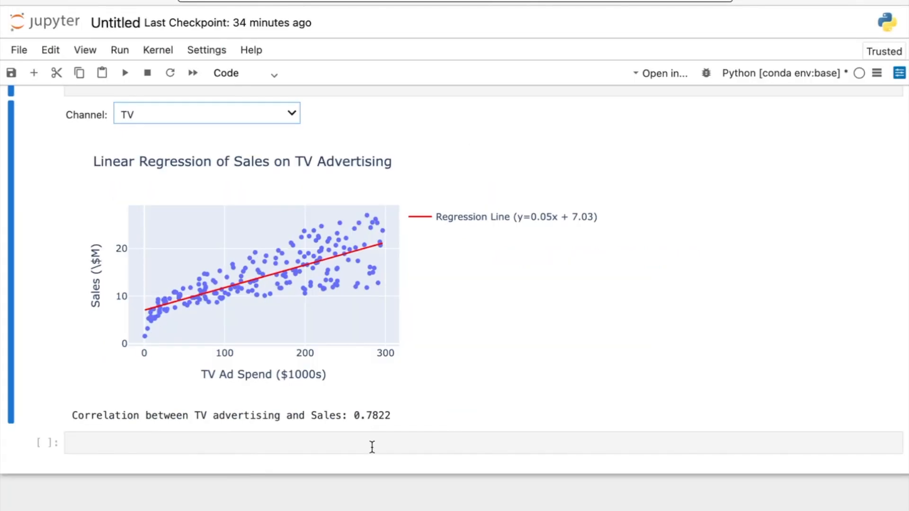
pyautogui.click(372, 448)
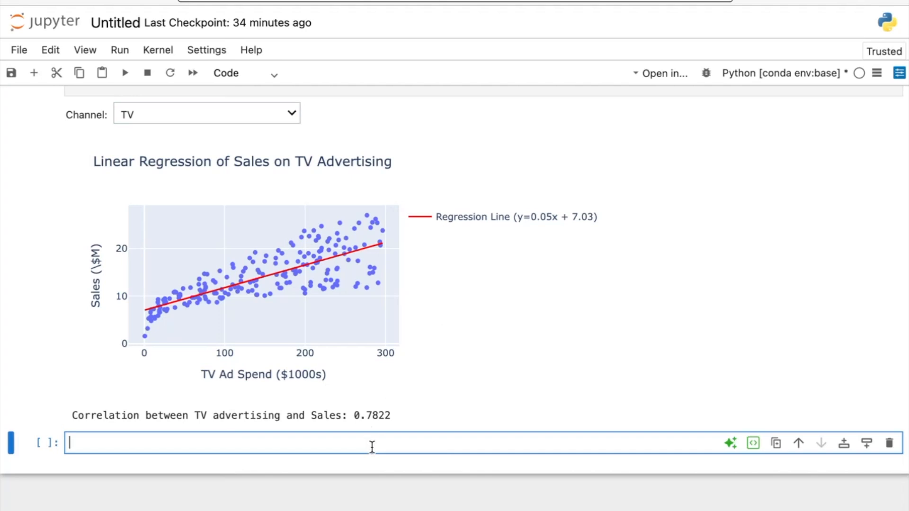
# Run the statsmodels smf.ols fit of sales on TV, radio and newspaper, printing the summary with R-squared 0.897
pyautogui.write('import statsmodels.formula.api as smf')
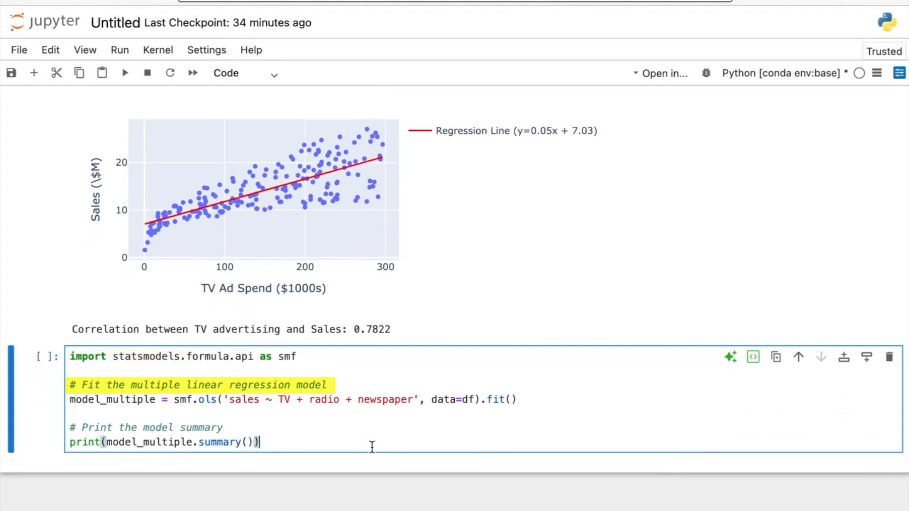
pyautogui.click(125, 73)
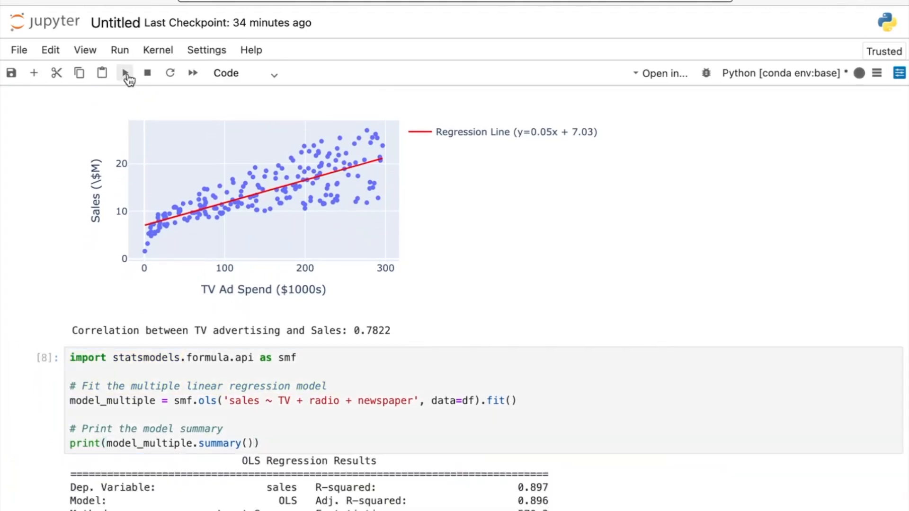
pyautogui.scroll(-3)
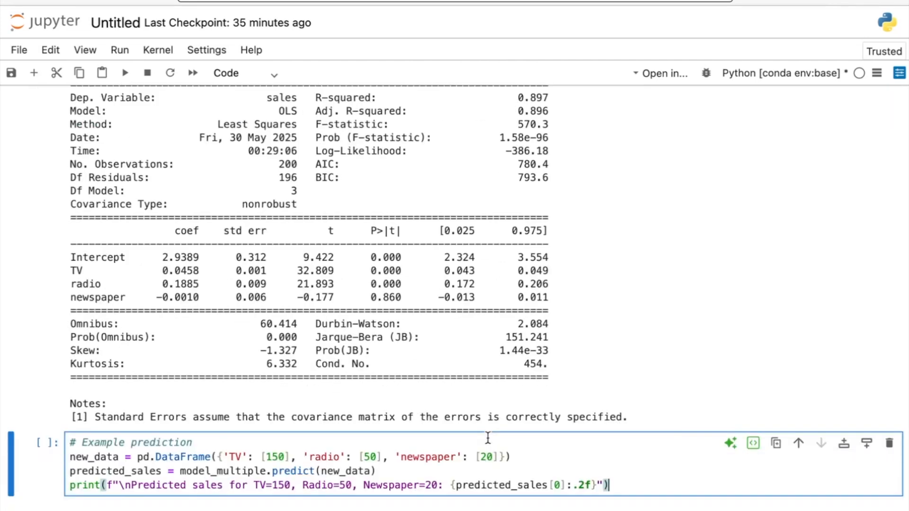
# Run the example prediction, printing predicted sales of 19.21 for TV=150, Radio=50, Newspaper=20
pyautogui.scroll(-3)
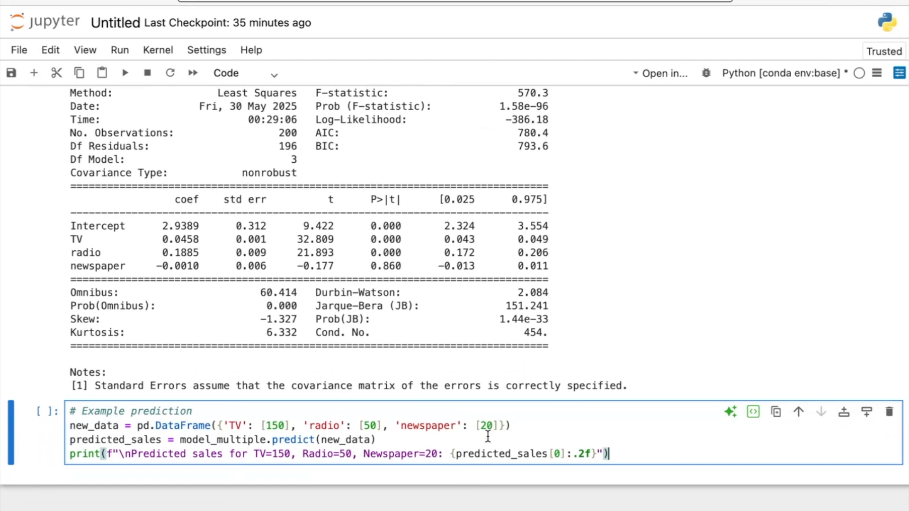
pyautogui.press('Shift+Enter')
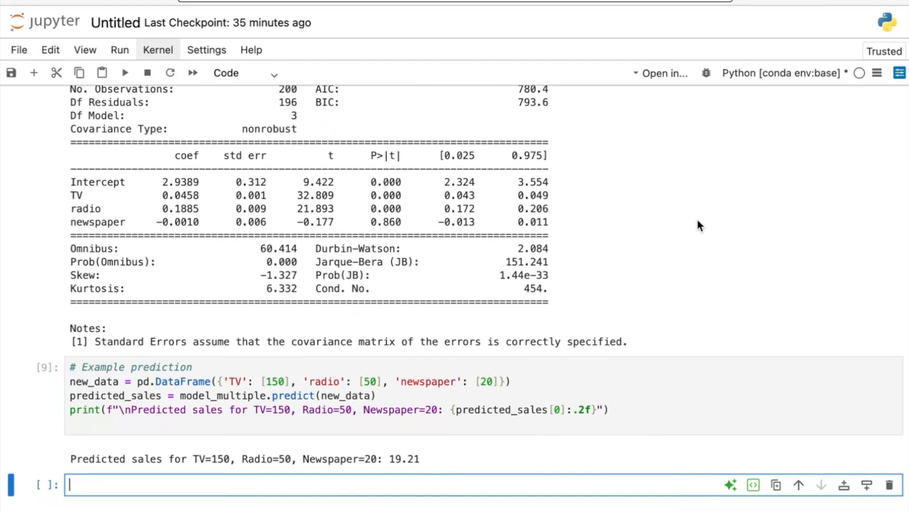
pyautogui.scroll(-3)
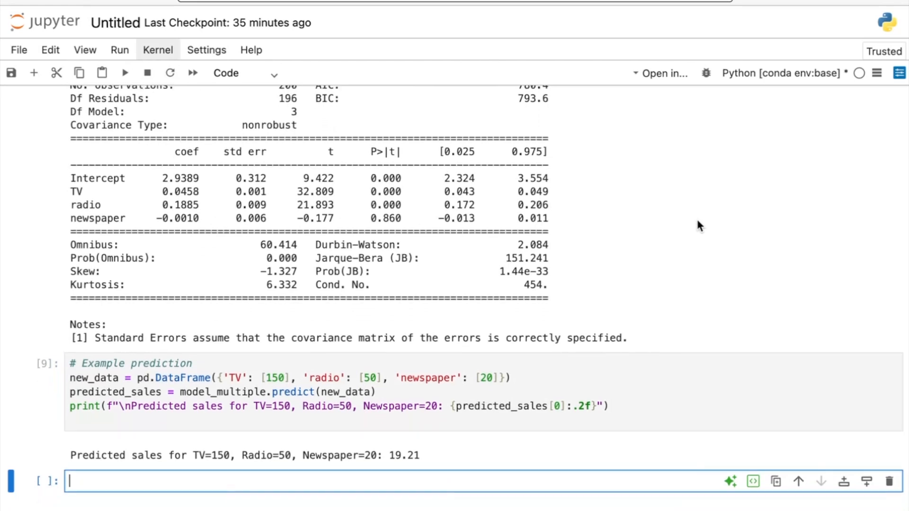